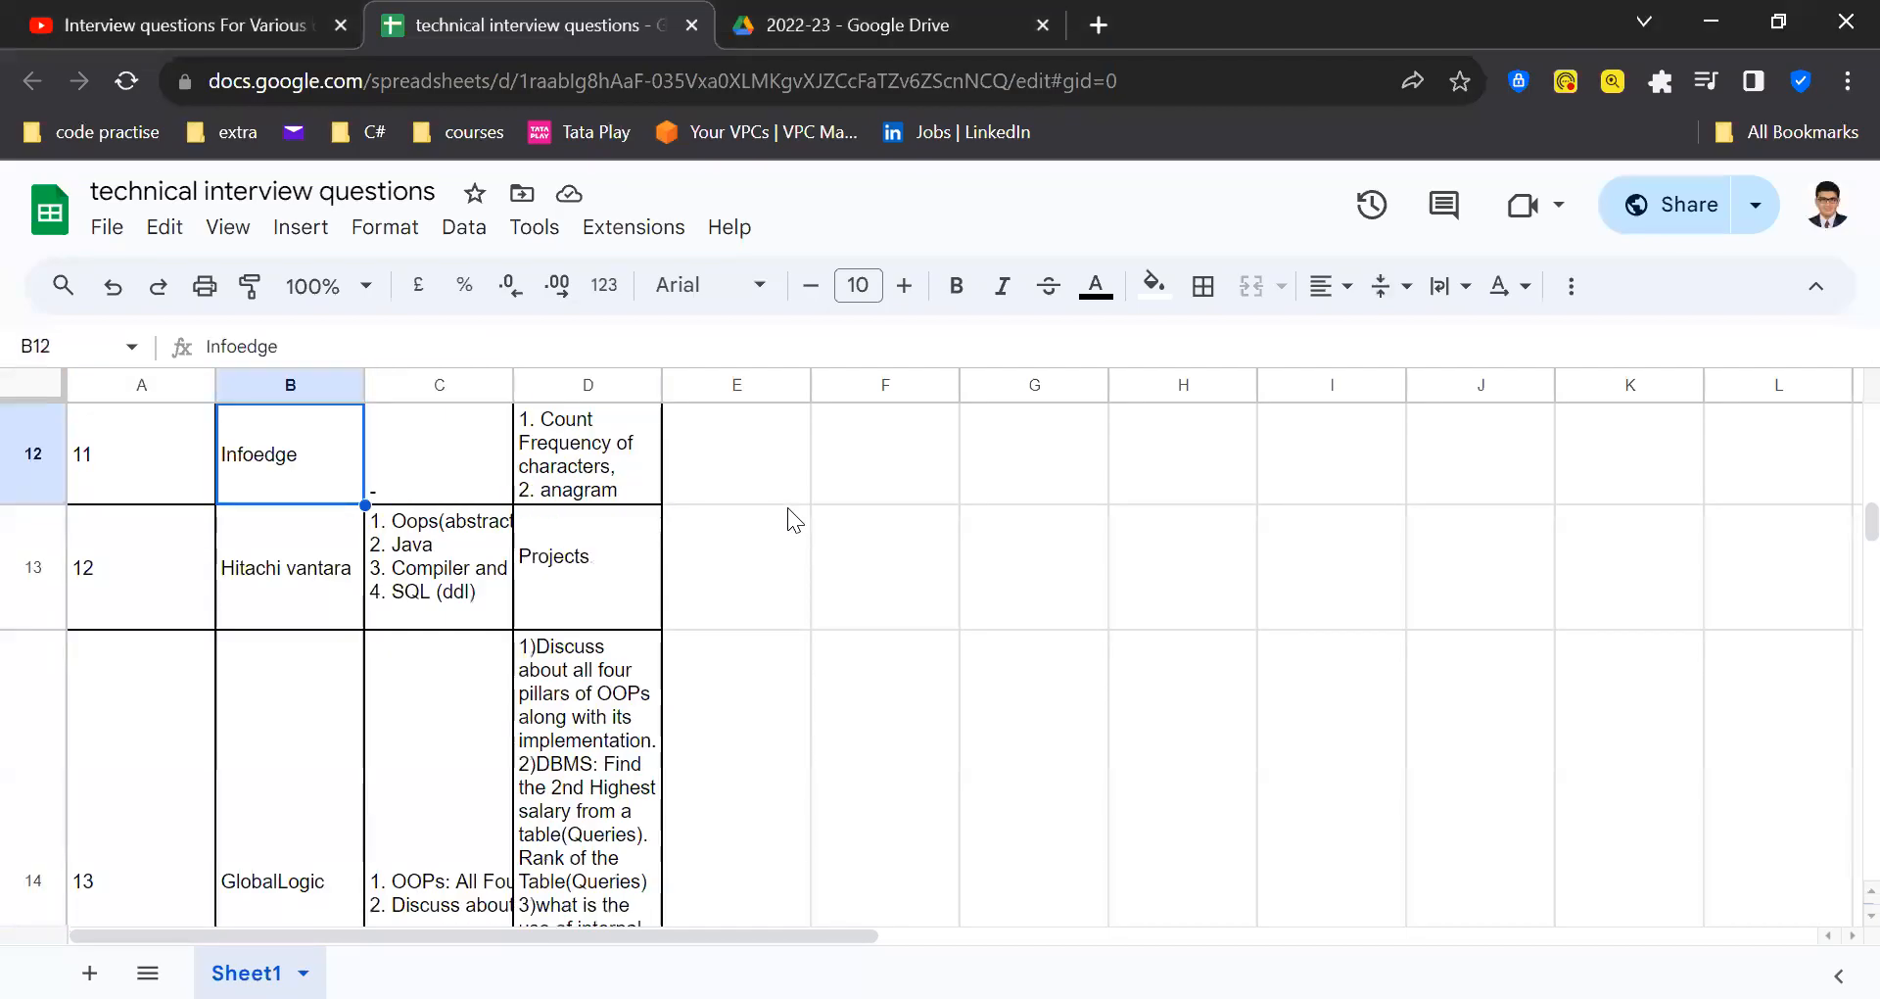
Select the Hitachi vantara entry (row 13) and scroll up to show EY's online coding round.
click(140, 567)
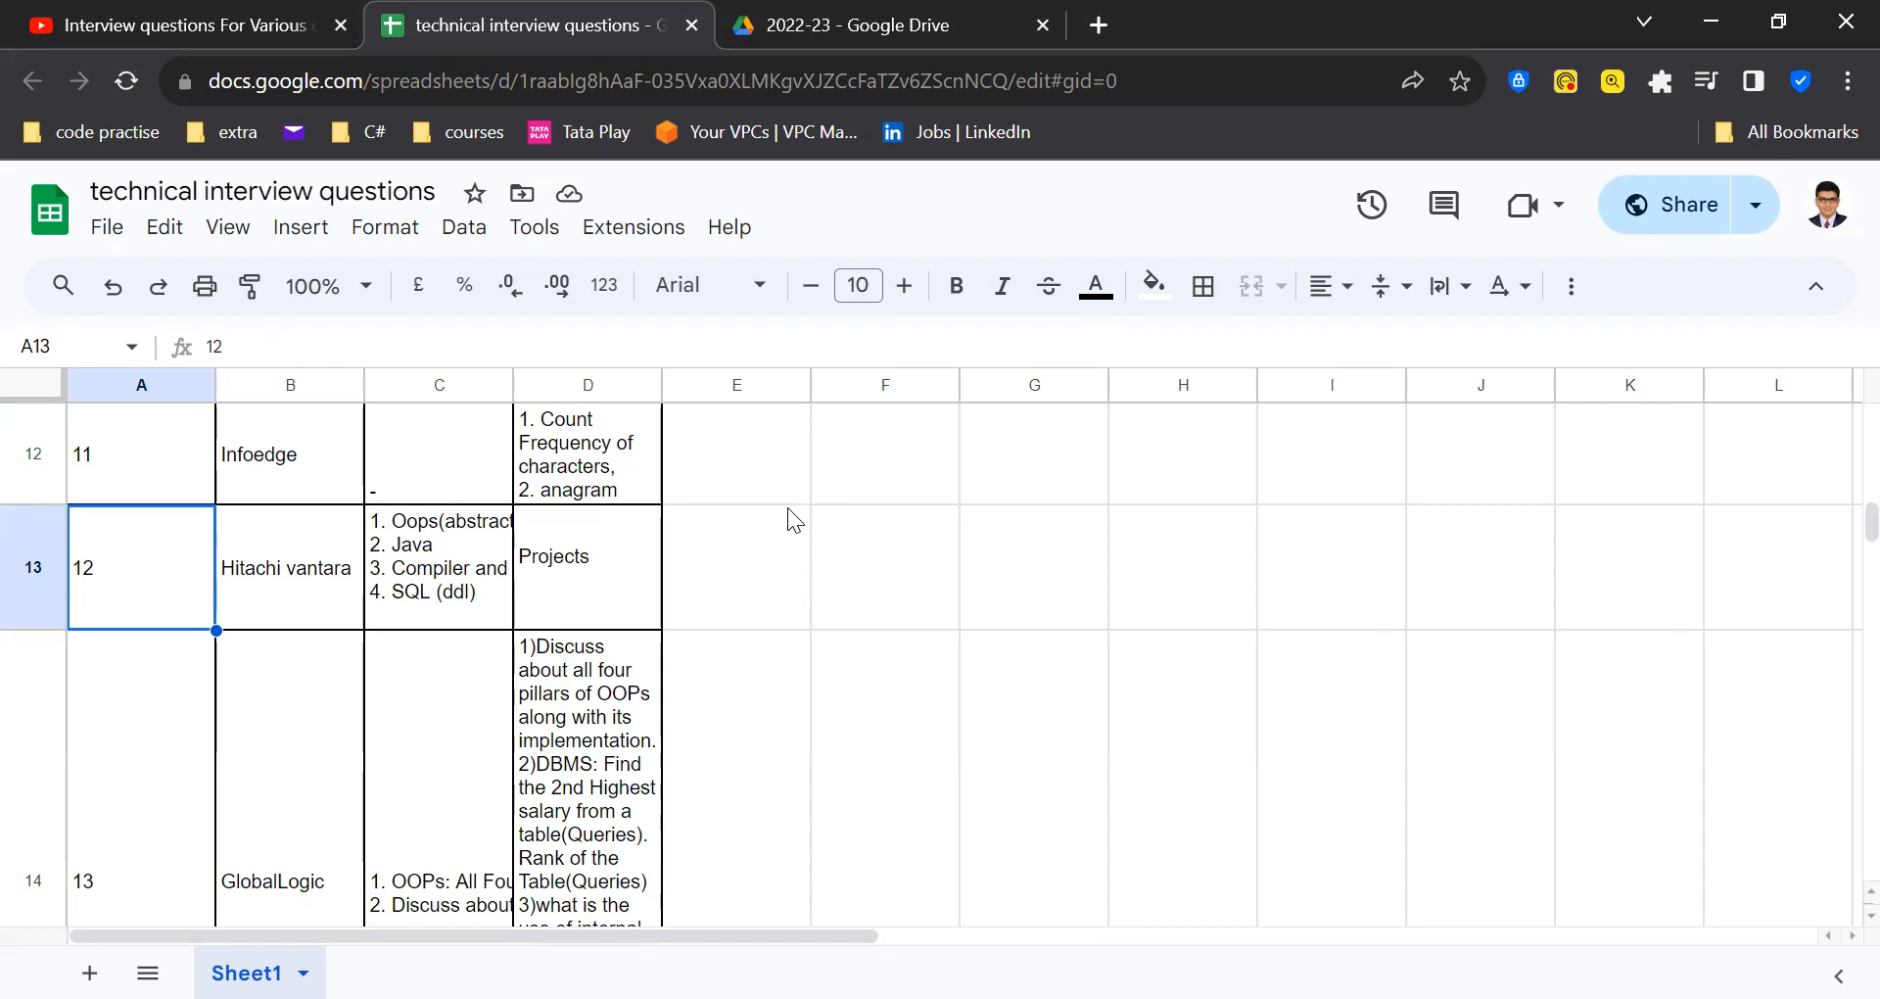
scroll(up, 3)
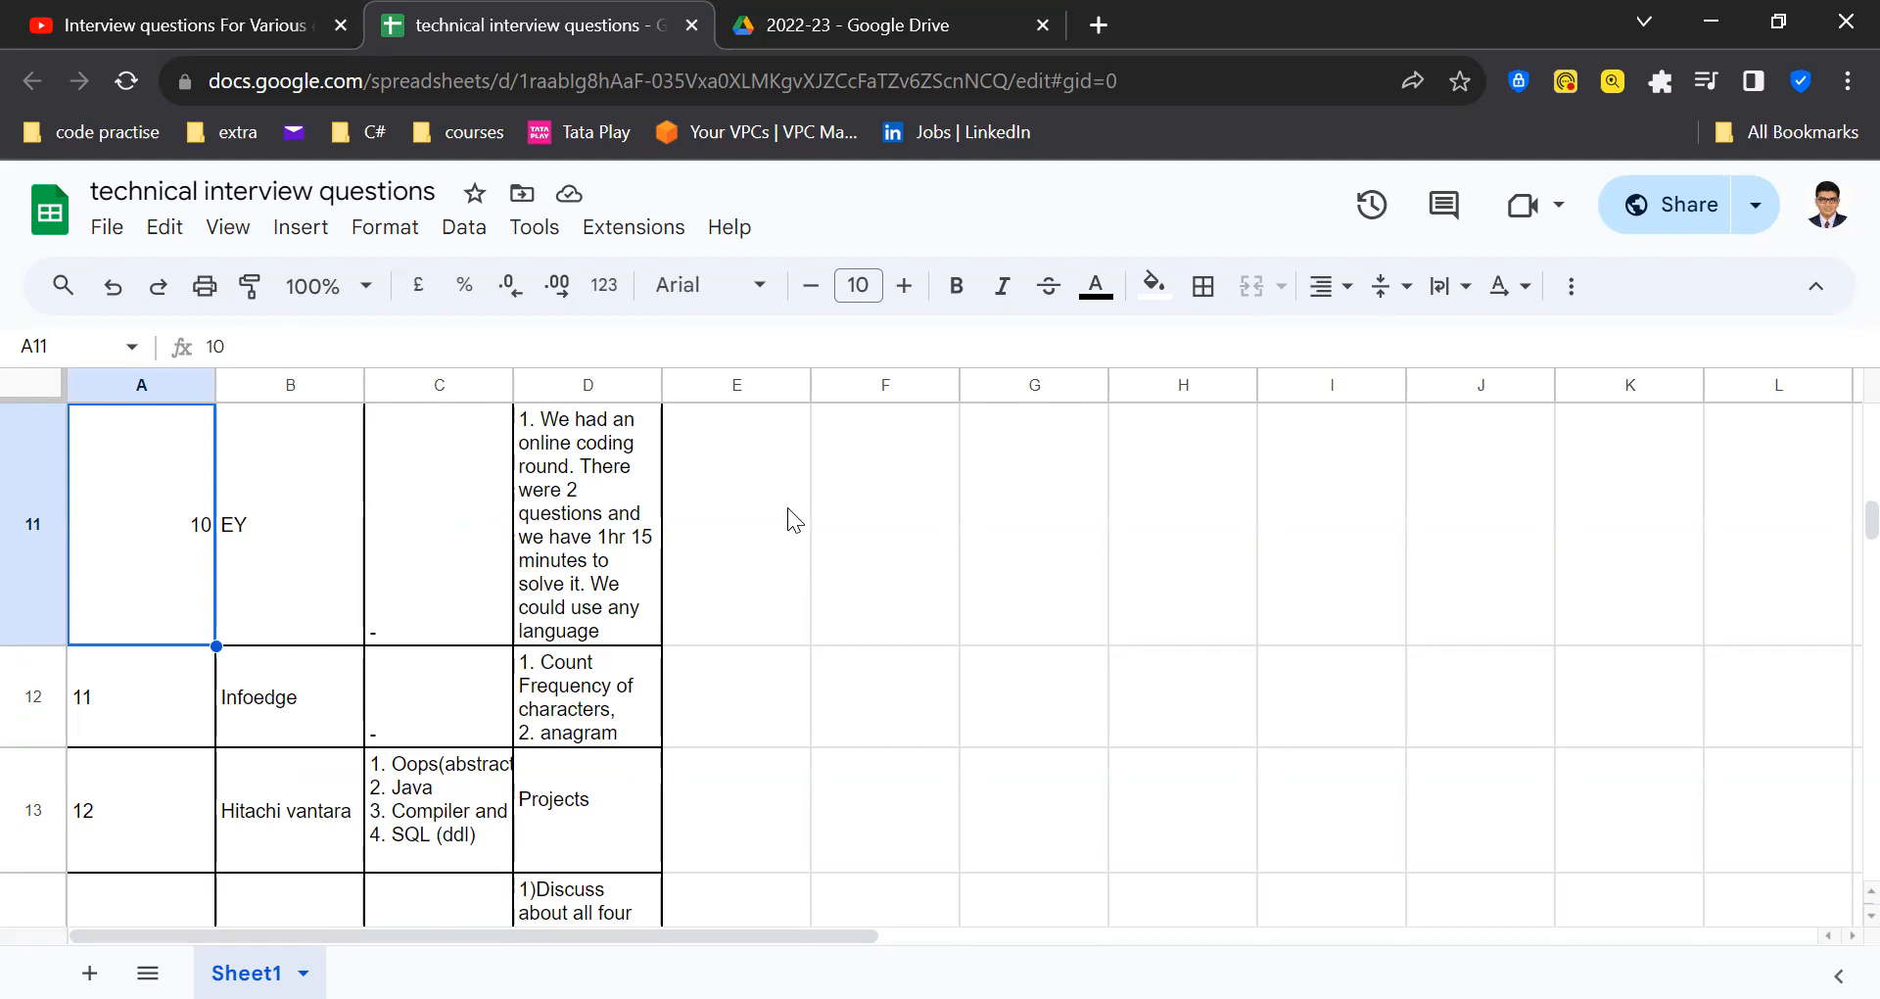
Select Hitachi vantara, then the GlobalLogic entry with its OOPs, DBMS and string-reversal questions.
click(140, 697)
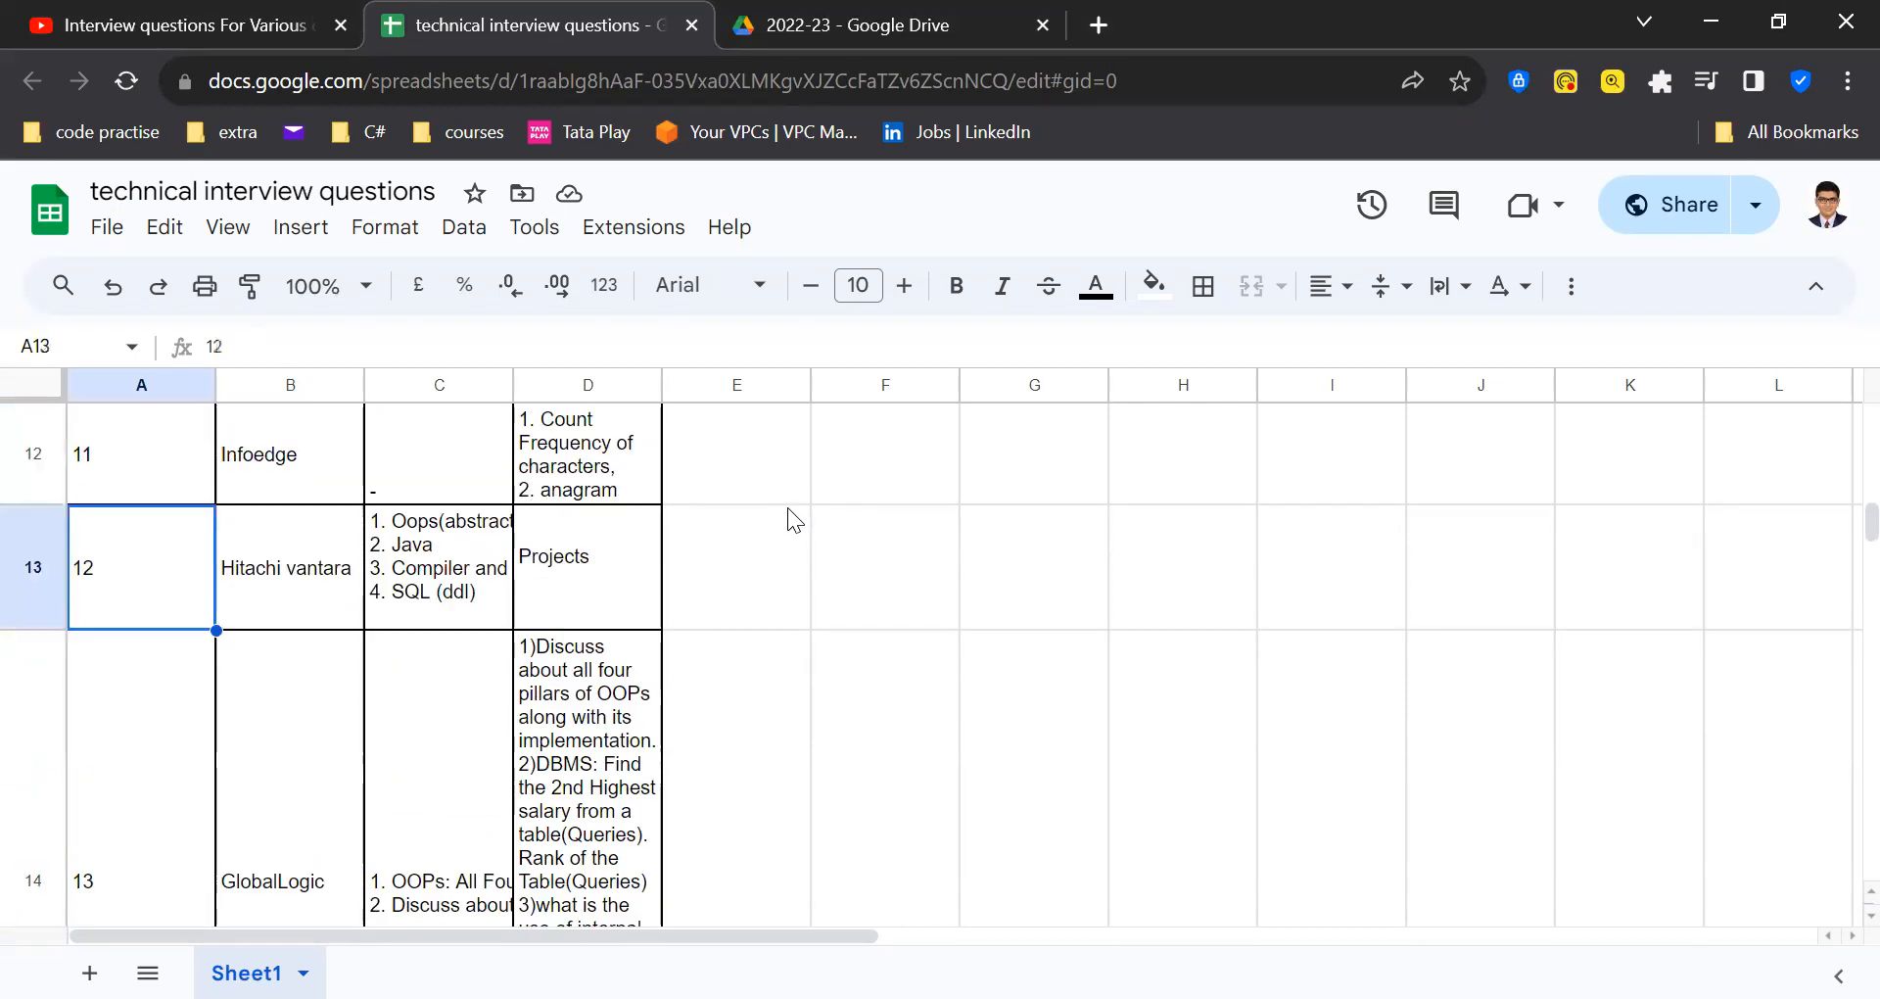
click(438, 567)
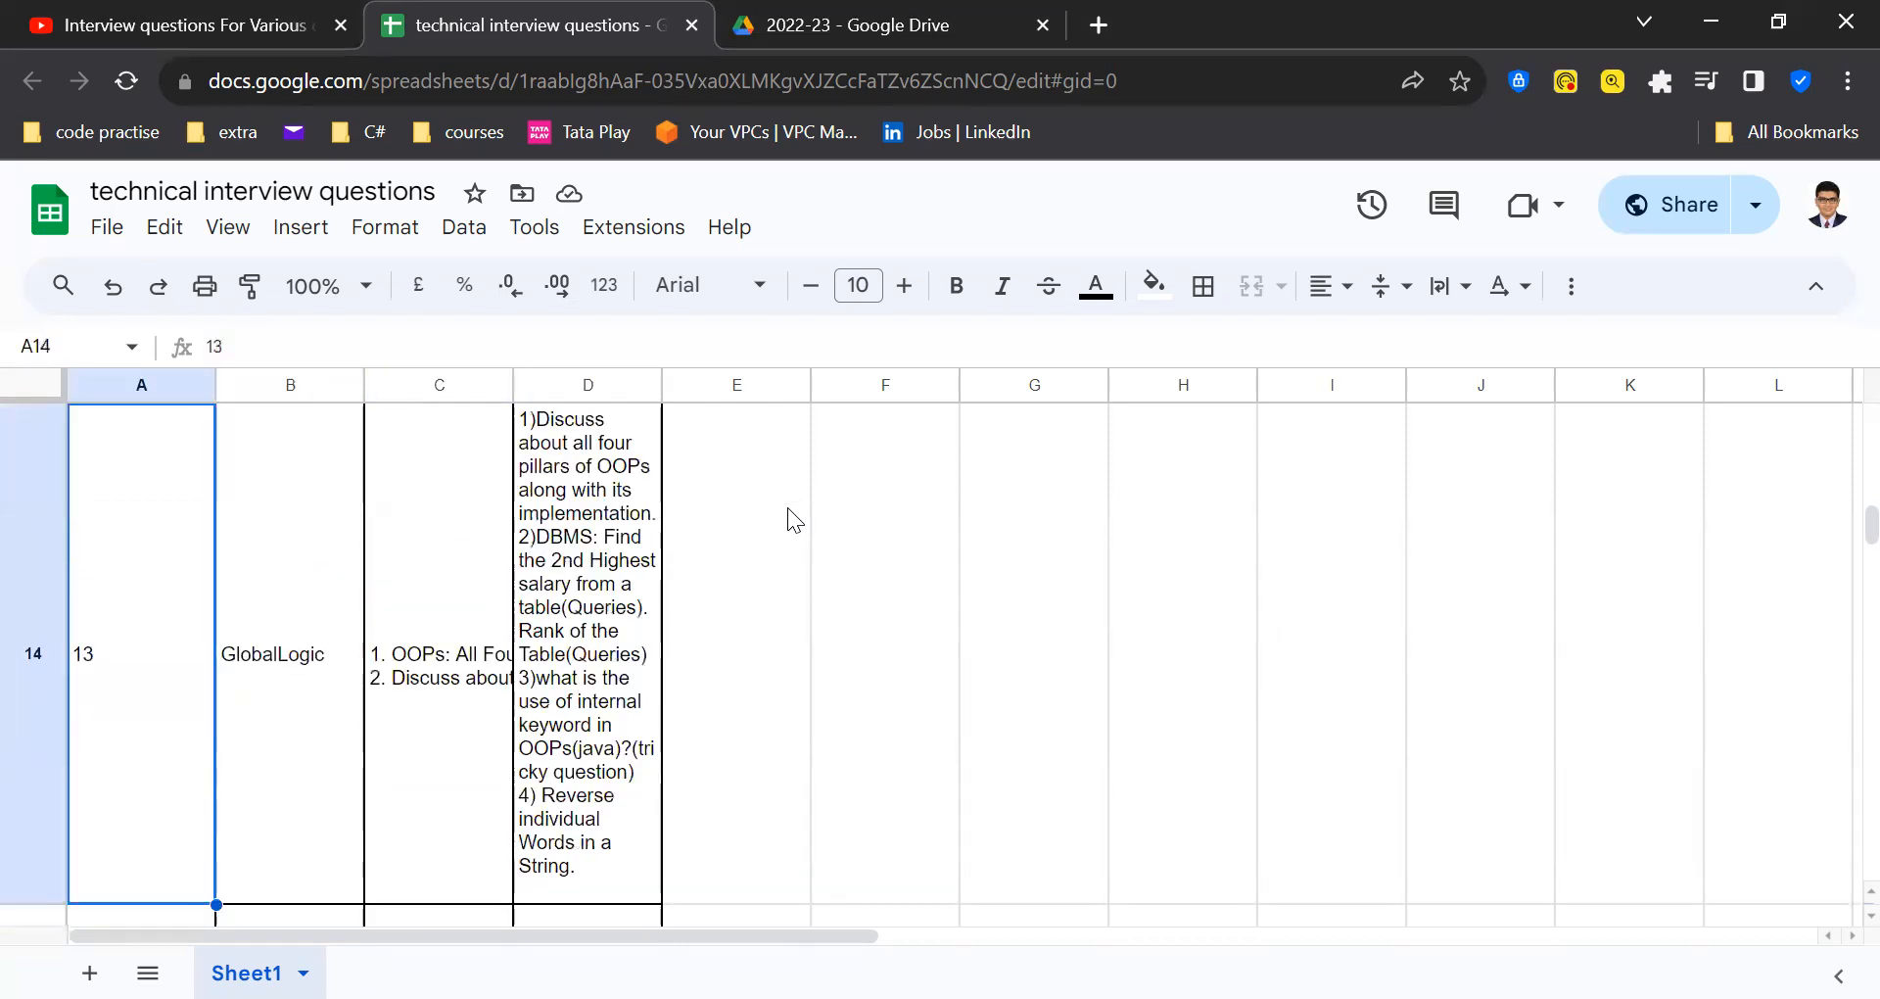
scroll(down, 3)
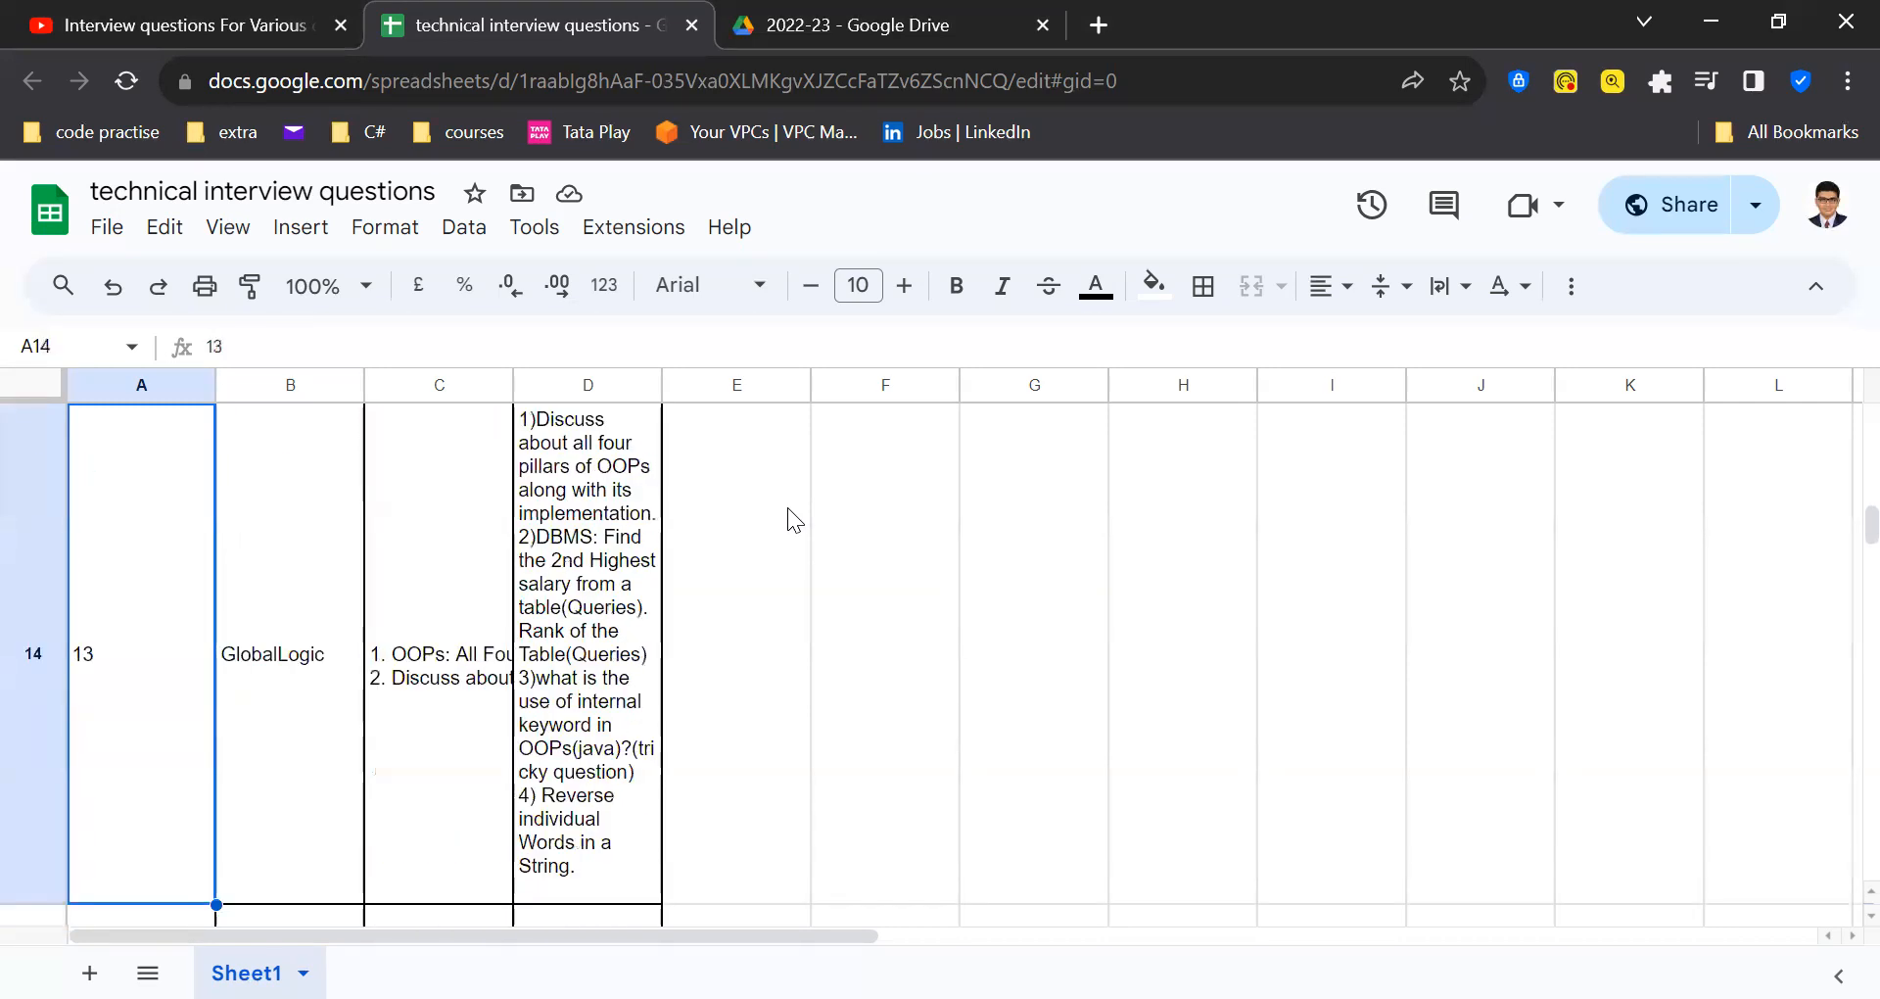
click(140, 465)
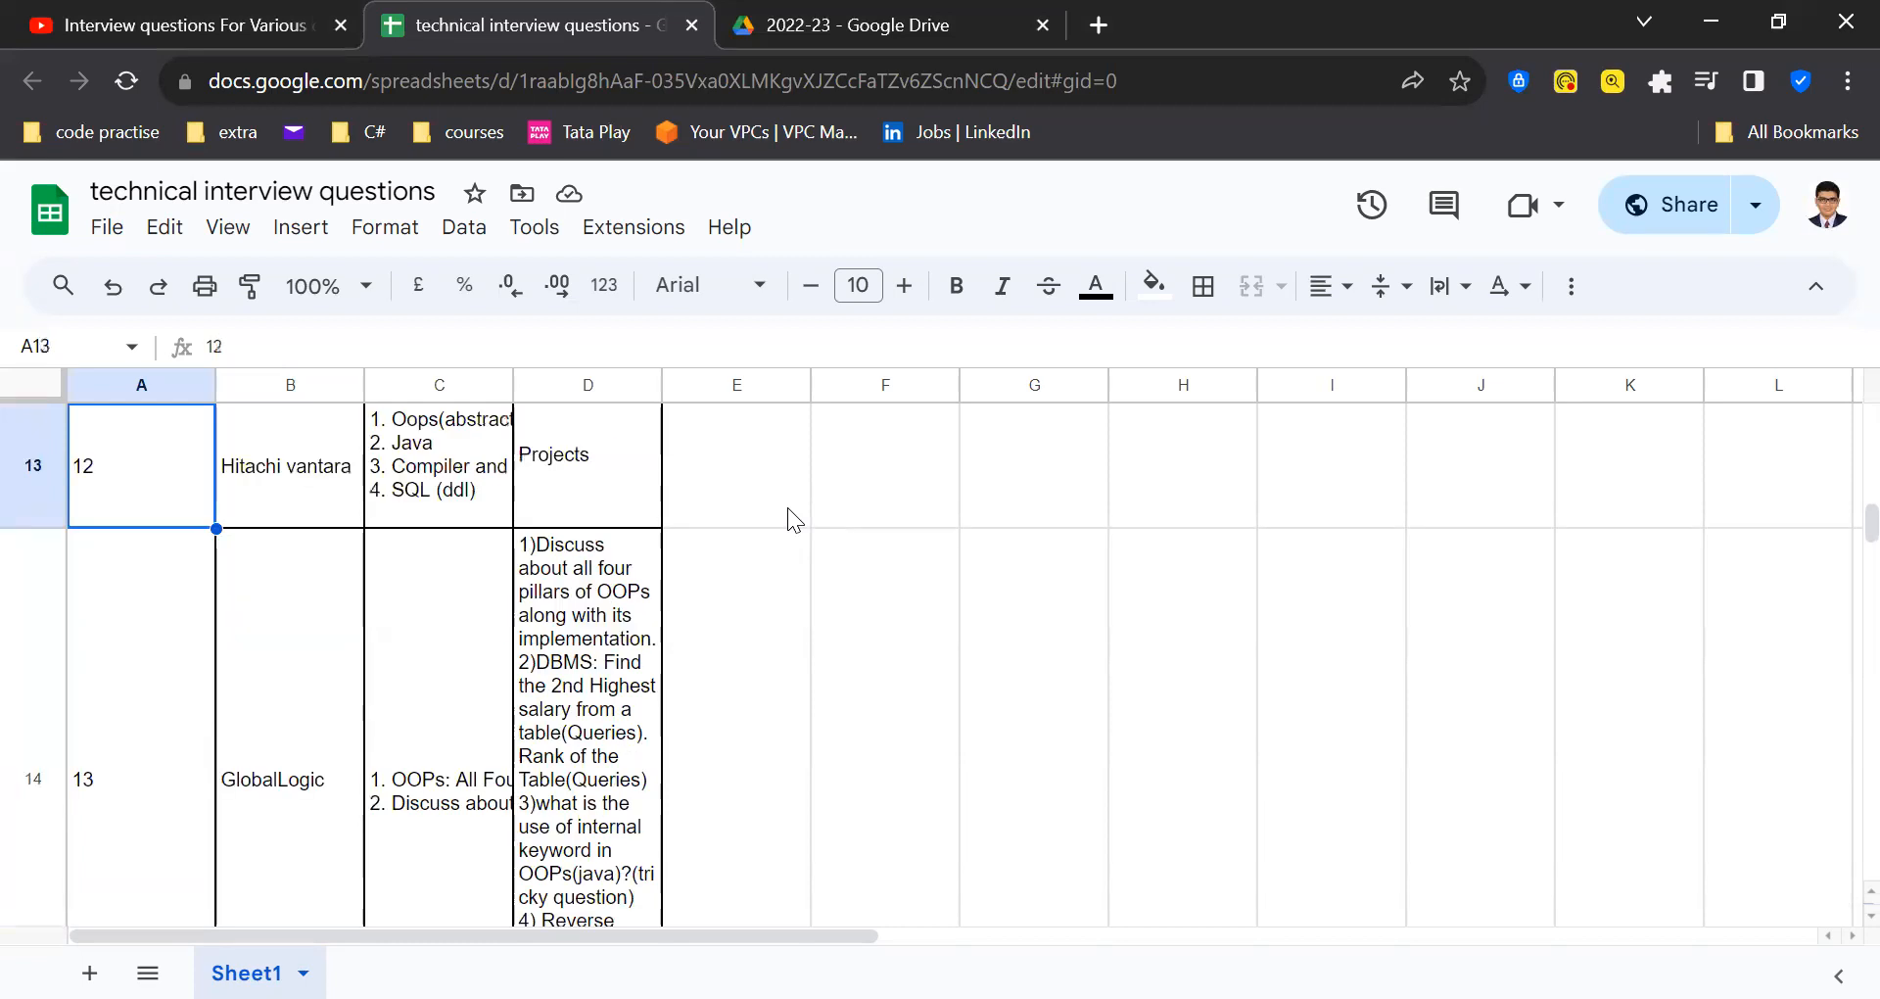
scroll(up, 3)
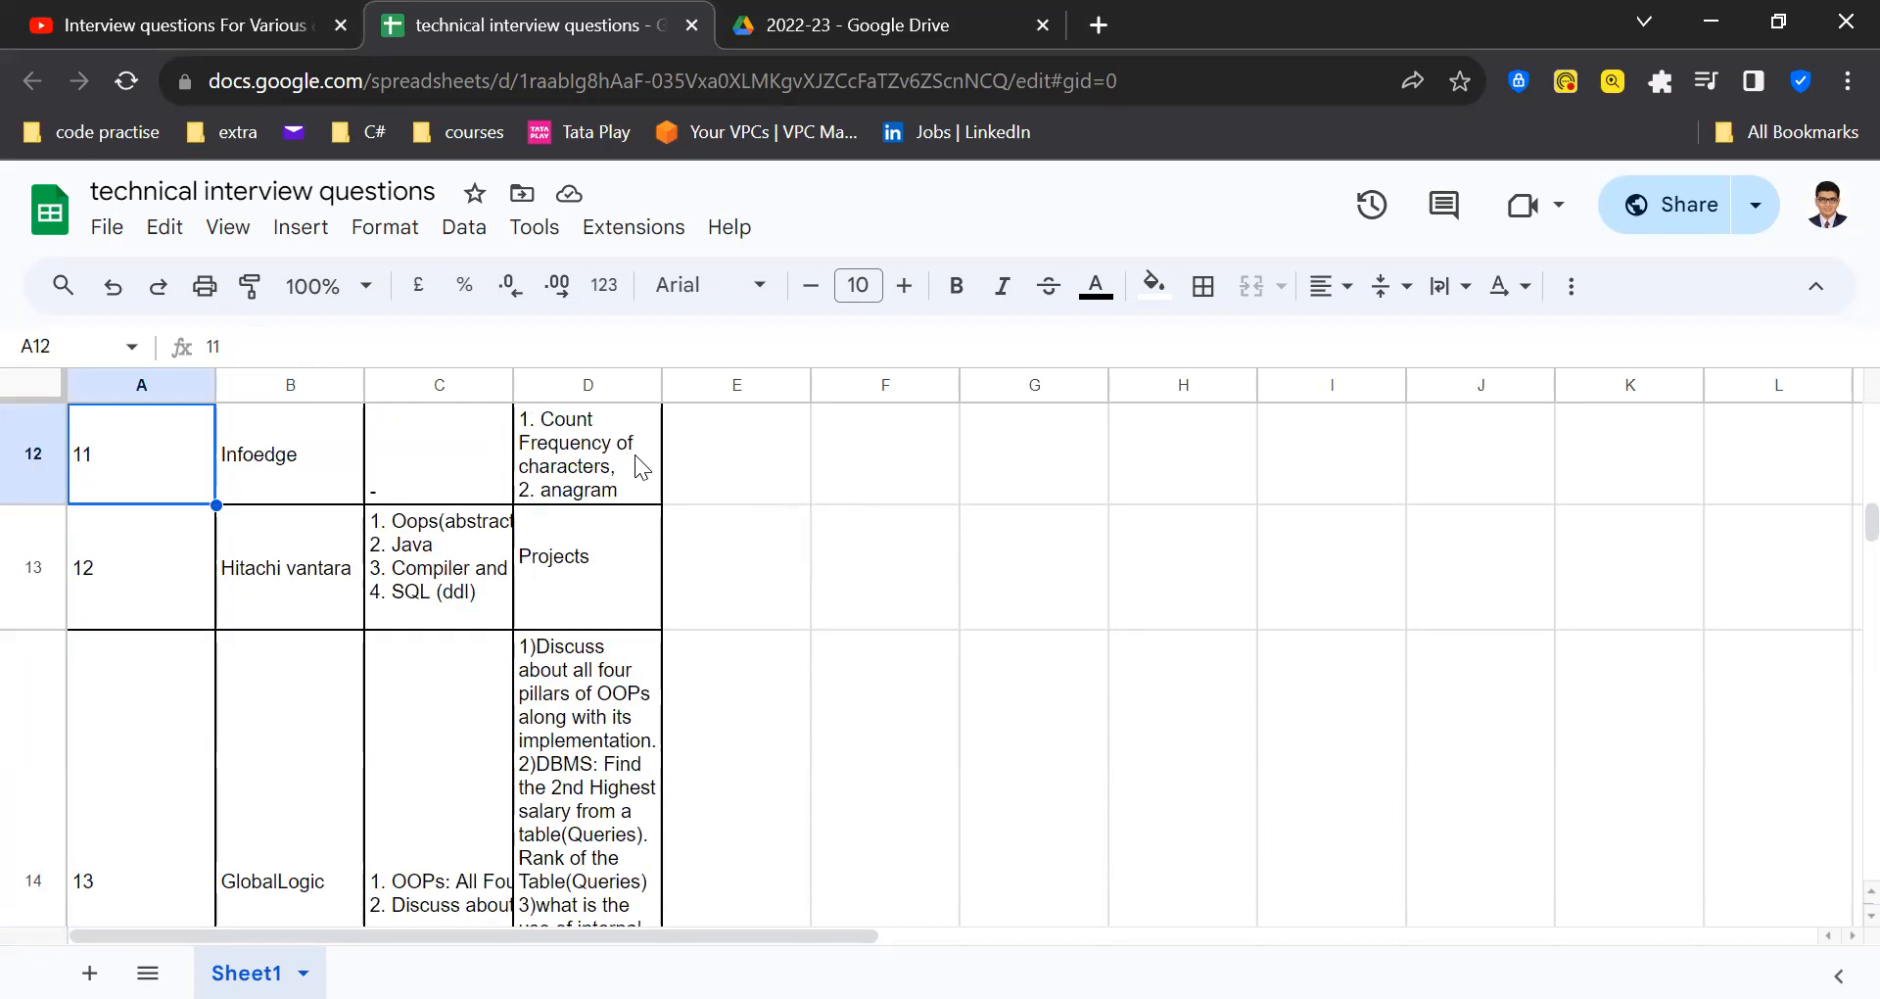